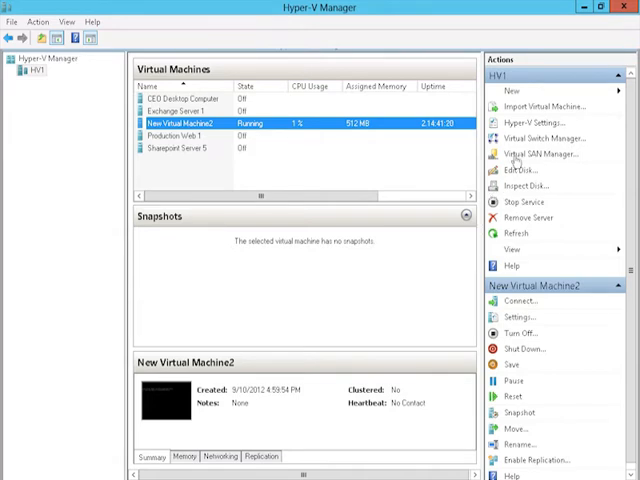
# Step: Show the external virtual switch's settings in HV1's Virtual Switch Manager
pyautogui.click(536, 138)
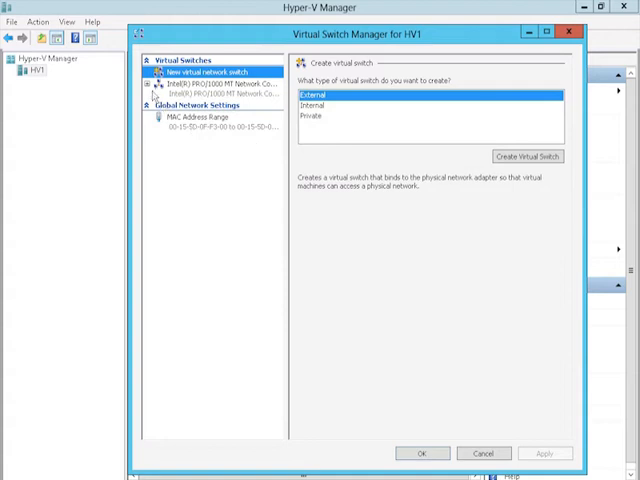
pyautogui.click(210, 84)
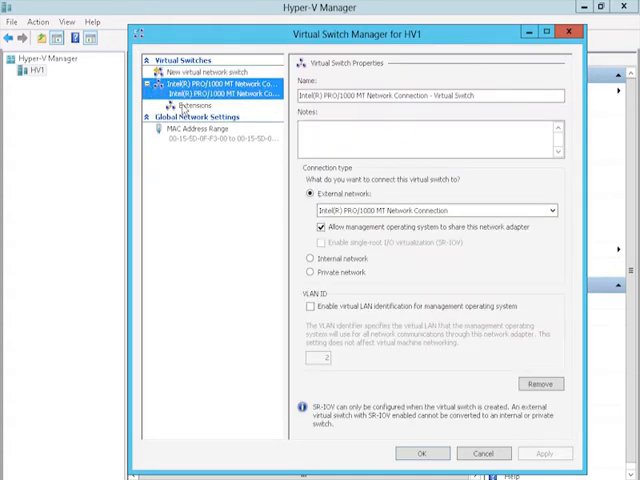
# Step: View the 5nine Software filtering extension details under the switch's Extensions
pyautogui.click(200, 104)
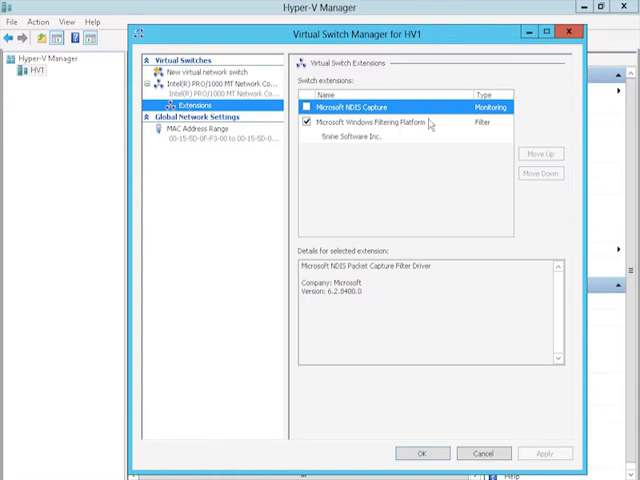
pyautogui.click(380, 122)
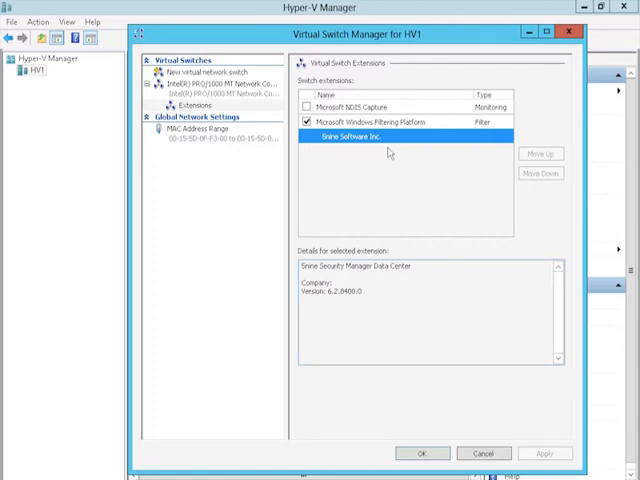
pyautogui.moveTo(390, 218)
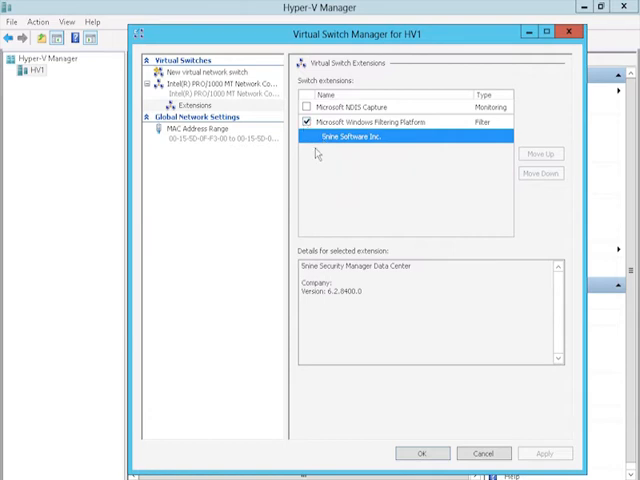
pyautogui.moveTo(328, 178)
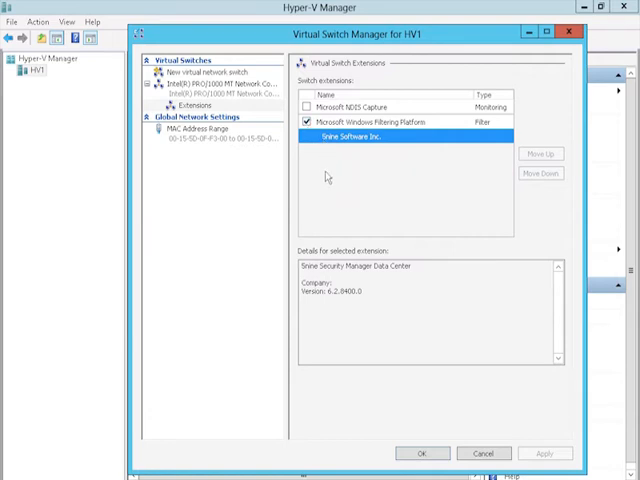
pyautogui.moveTo(336, 168)
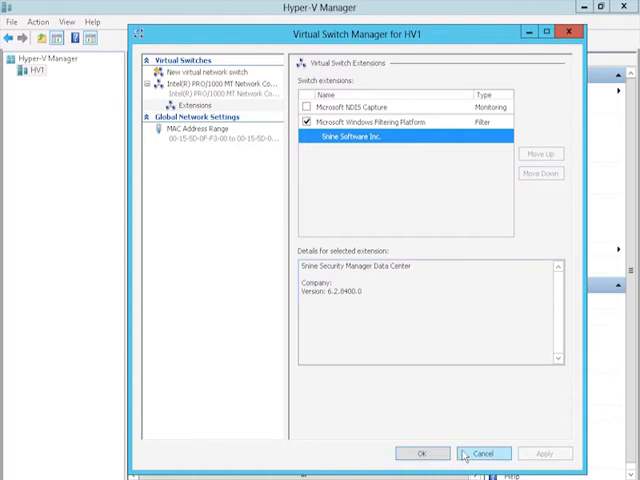
# Step: Cancel the Virtual Switch Manager and select host HV1 in 5nine Security Manager
pyautogui.click(484, 452)
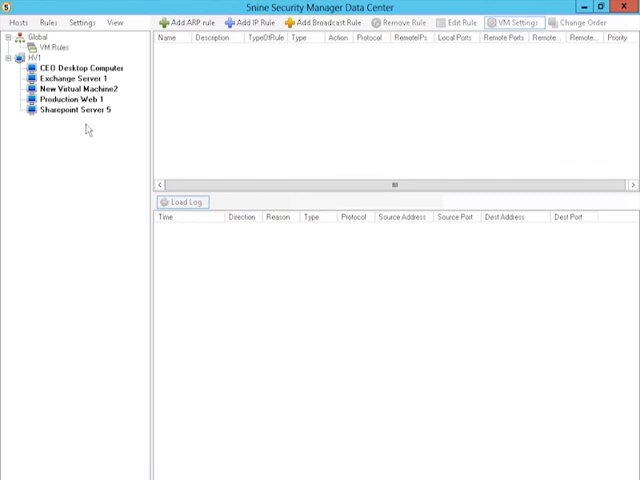
pyautogui.click(34, 58)
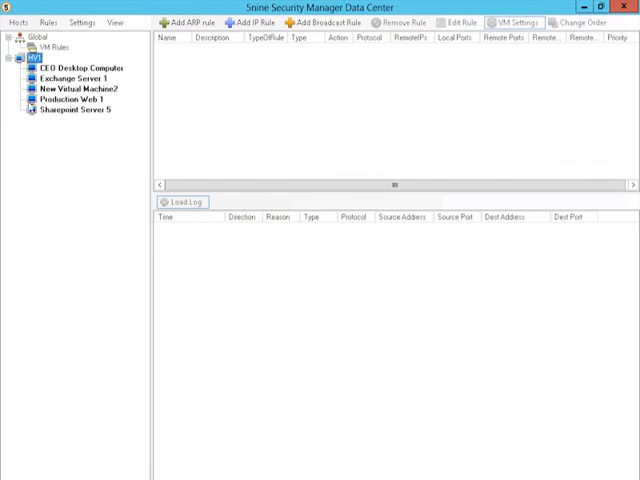
pyautogui.moveTo(108, 76)
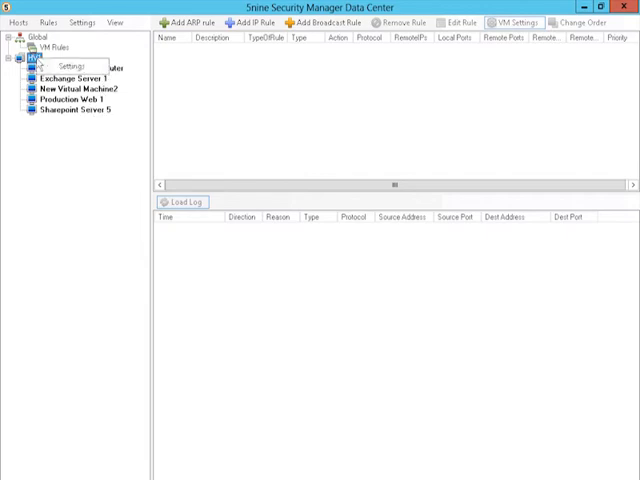
pyautogui.click(70, 64)
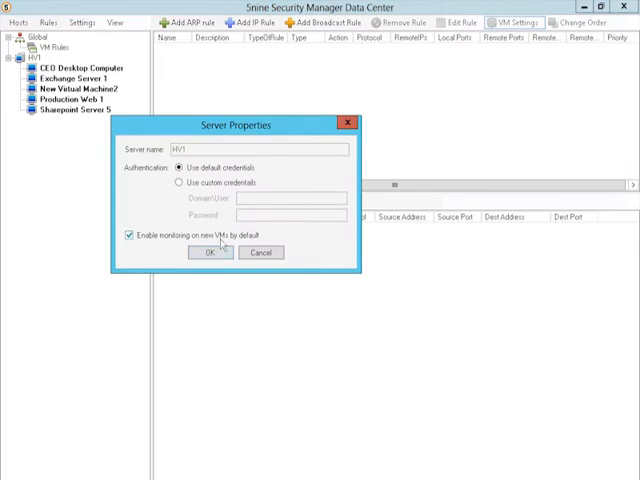
pyautogui.click(208, 252)
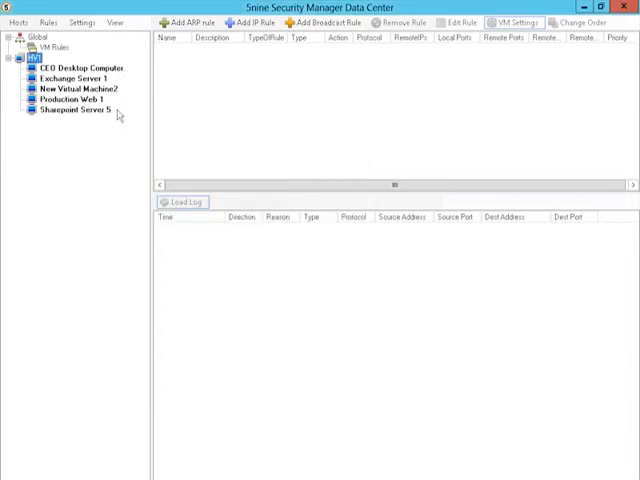
# Step: Select Exchange Server 1 to show its empty firewall rule list
pyautogui.rightClick(80, 68)
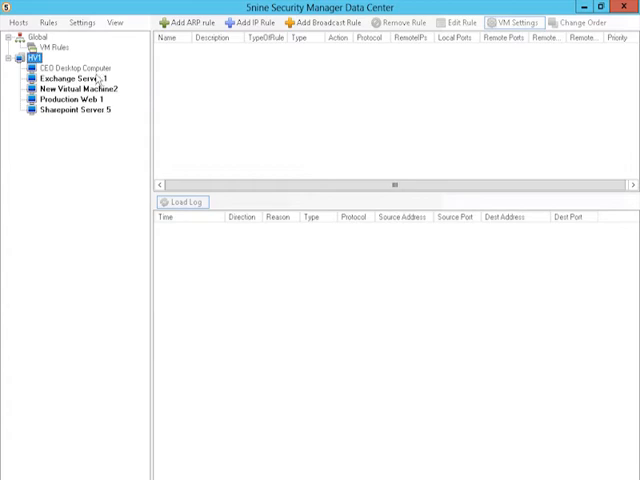
pyautogui.click(72, 76)
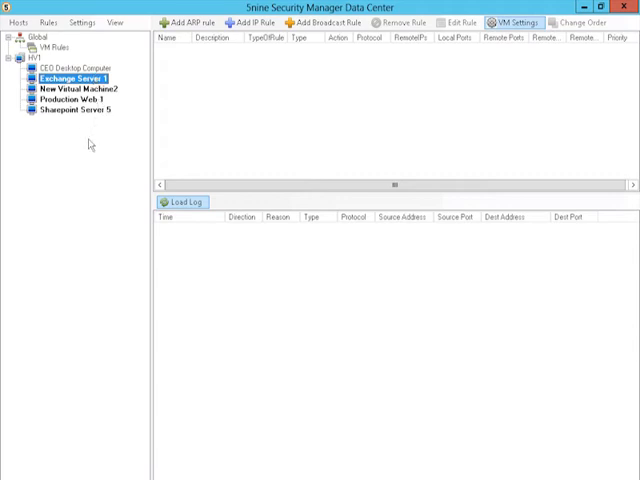
pyautogui.moveTo(188, 80)
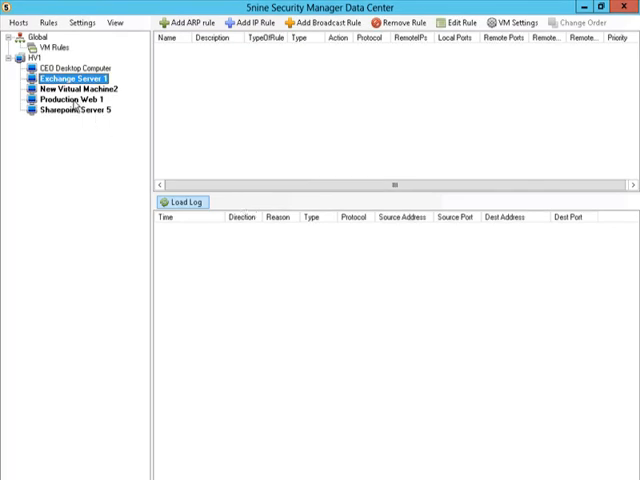
# Step: Start a new IP rule named 'HTTP ONLY' described as 'Allow inbound web traffic'
pyautogui.click(68, 100)
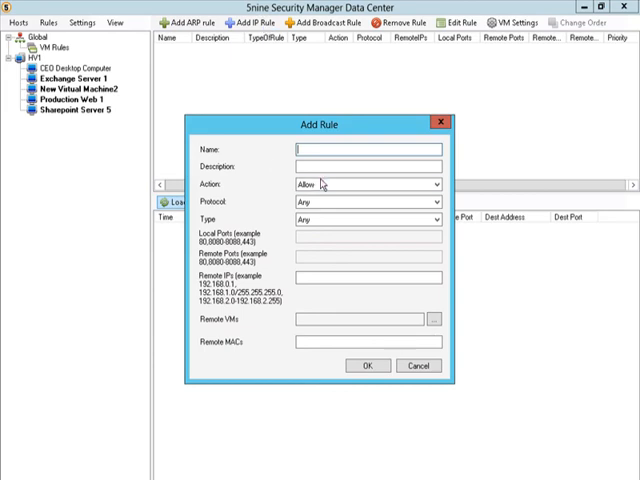
pyautogui.write('HTTP')
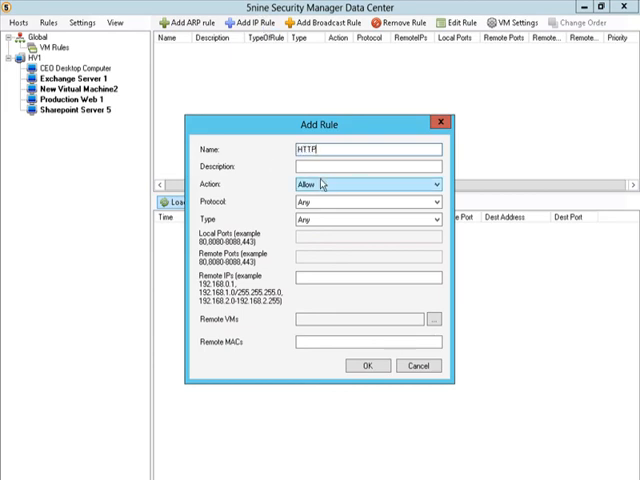
pyautogui.write('ONLY')
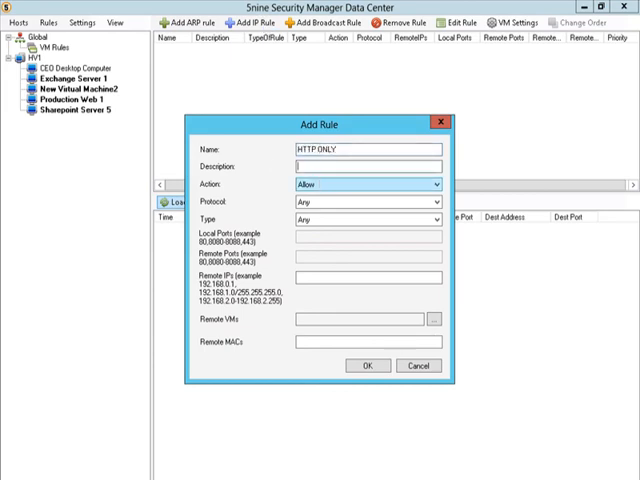
pyautogui.write('Allow inbound web')
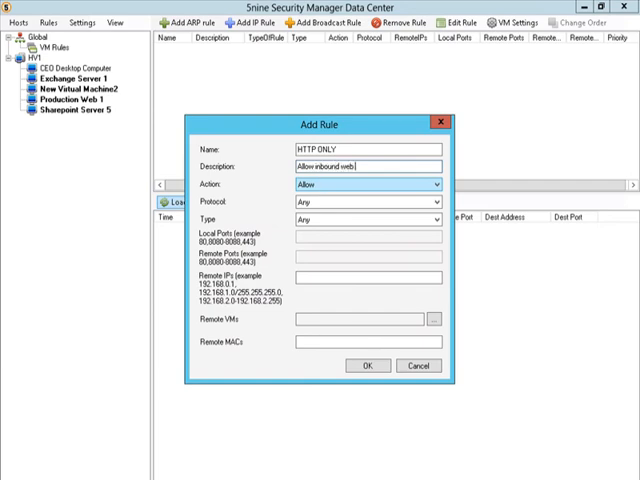
pyautogui.write('traffic')
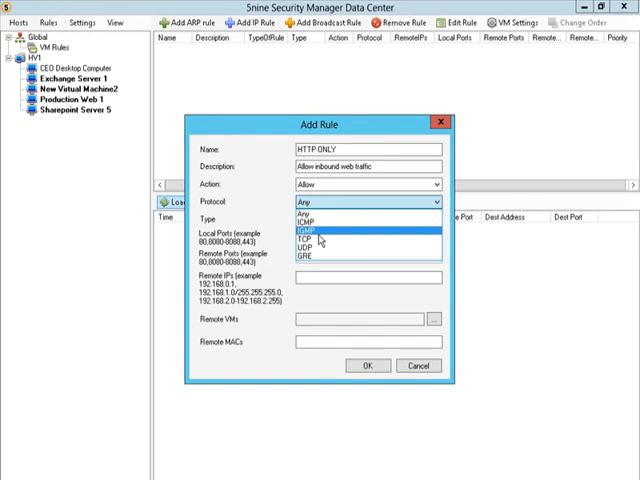
# Step: Set the rule to allow TCP inbound traffic on local port 80
pyautogui.click(304, 232)
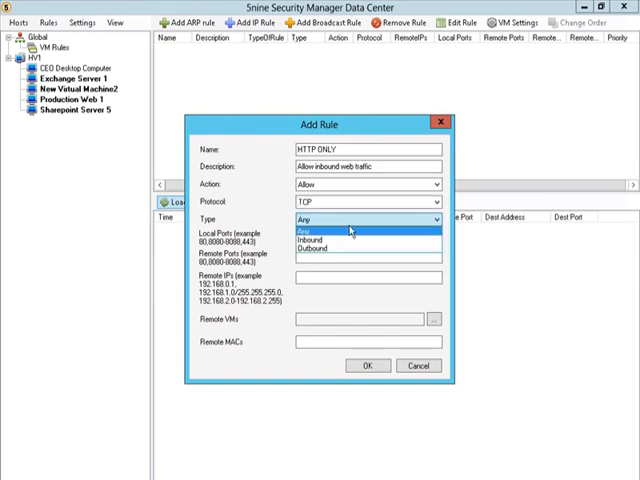
pyautogui.click(316, 240)
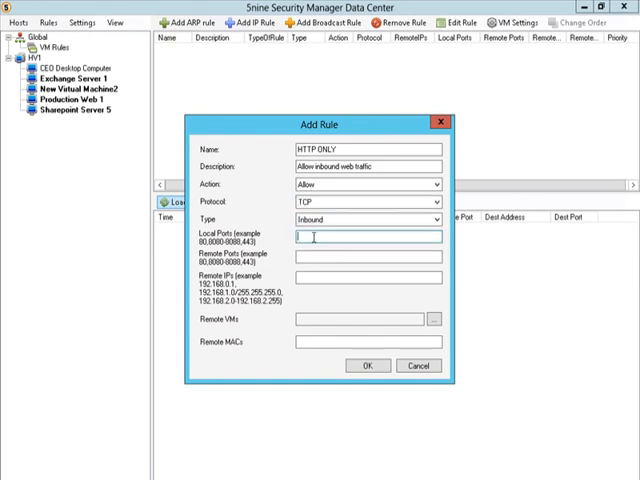
pyautogui.write('80')
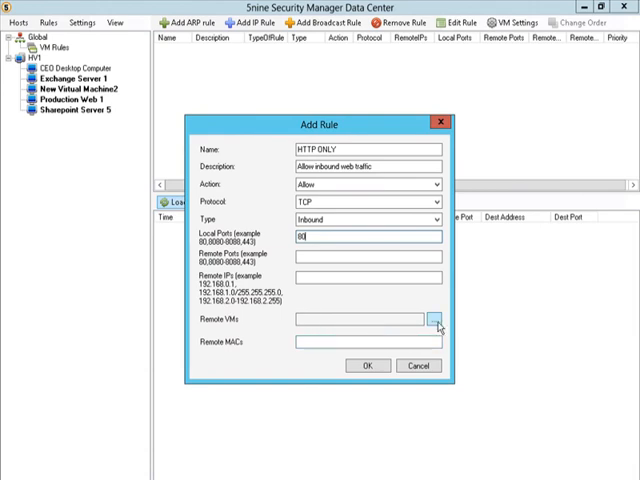
# Step: Make CEO Desktop Computer the rule's remote VM via the Select VMs list
pyautogui.click(436, 318)
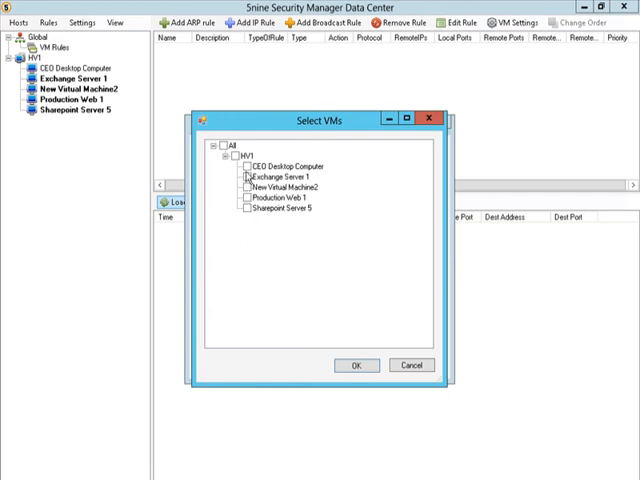
pyautogui.click(244, 166)
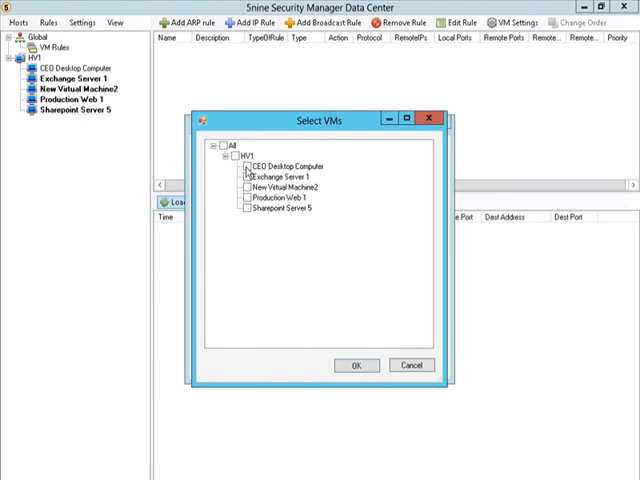
pyautogui.click(246, 166)
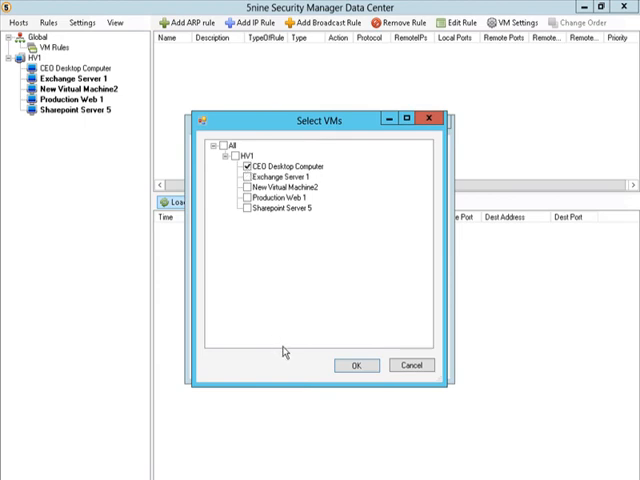
pyautogui.moveTo(308, 348)
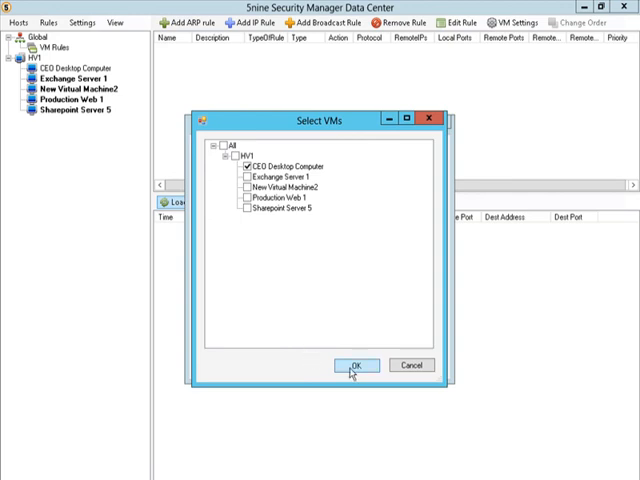
pyautogui.click(356, 364)
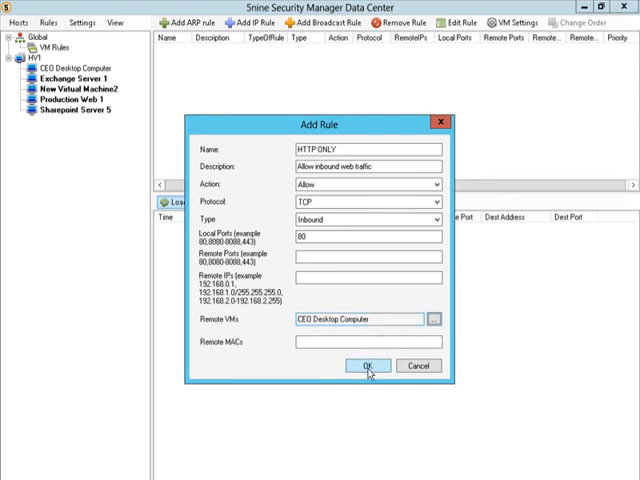
# Step: Confirm the Add Rule dialog so HTTP ONLY appears in Exchange Server 1's rules
pyautogui.click(368, 364)
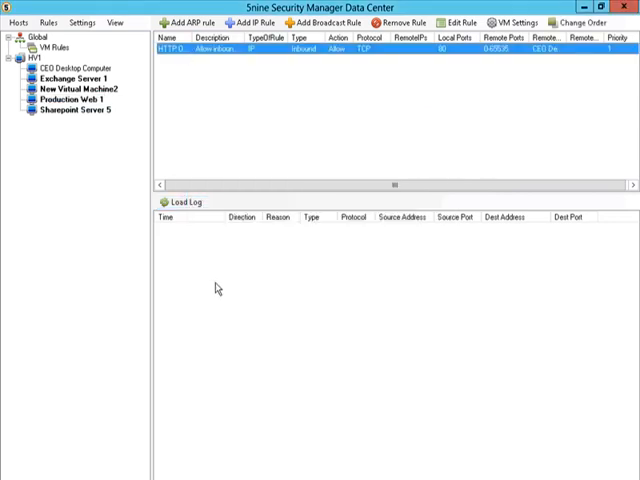
pyautogui.moveTo(196, 292)
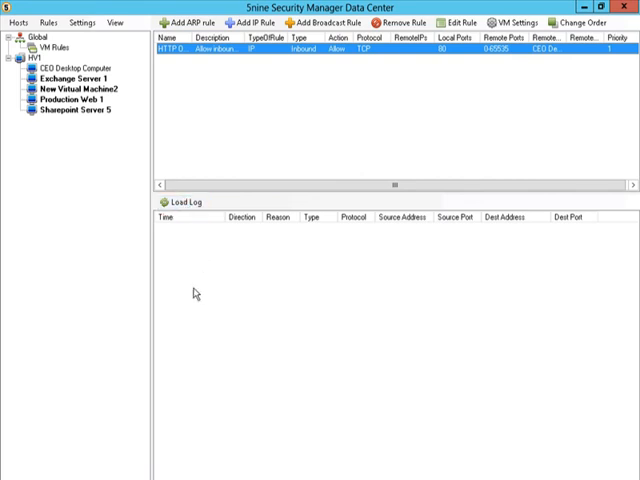
pyautogui.moveTo(314, 312)
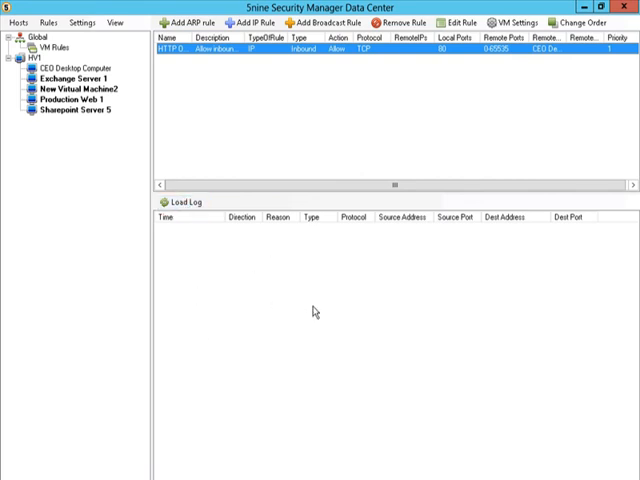